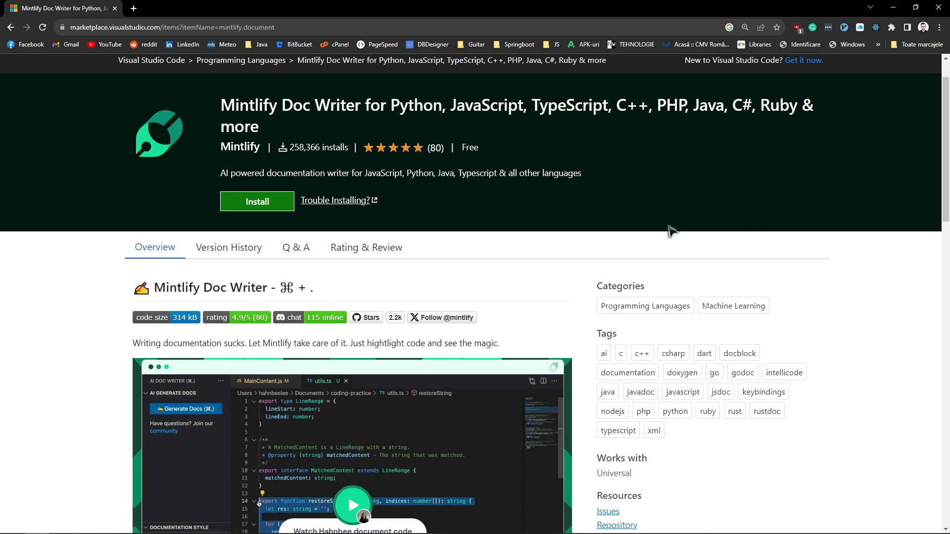
Confirm Mintlify Doc Writer is installed and enabled via its Extensions page, then return to Explorer
scroll("down", 3)
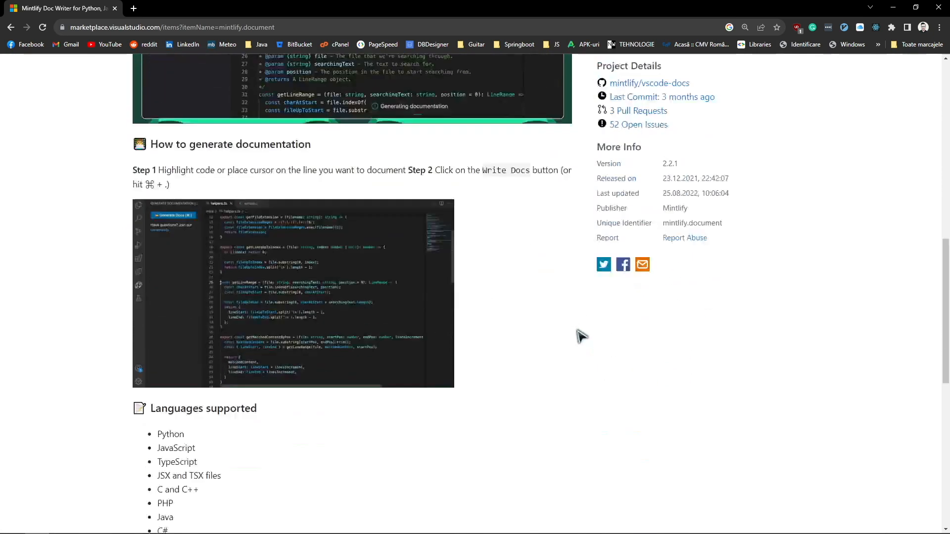
scroll("down", 3)
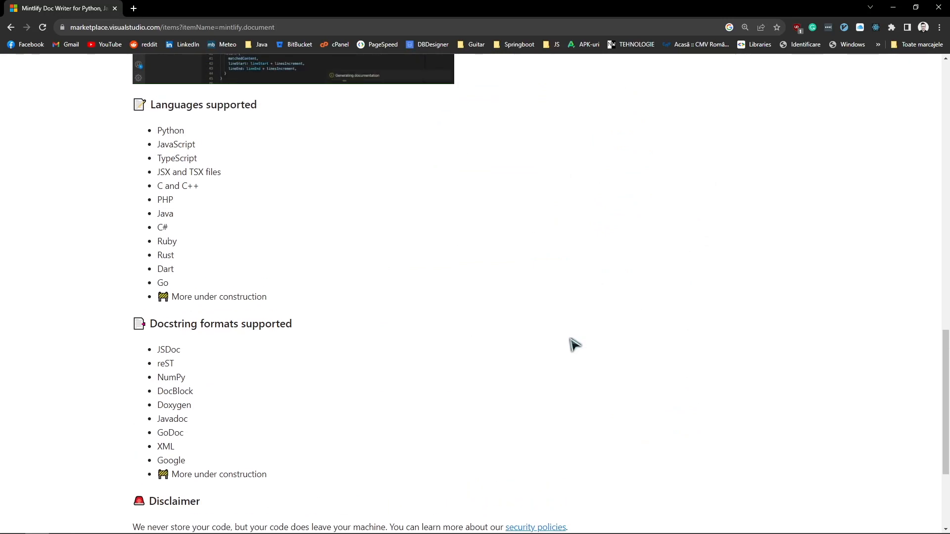
mouse_move(249, 251)
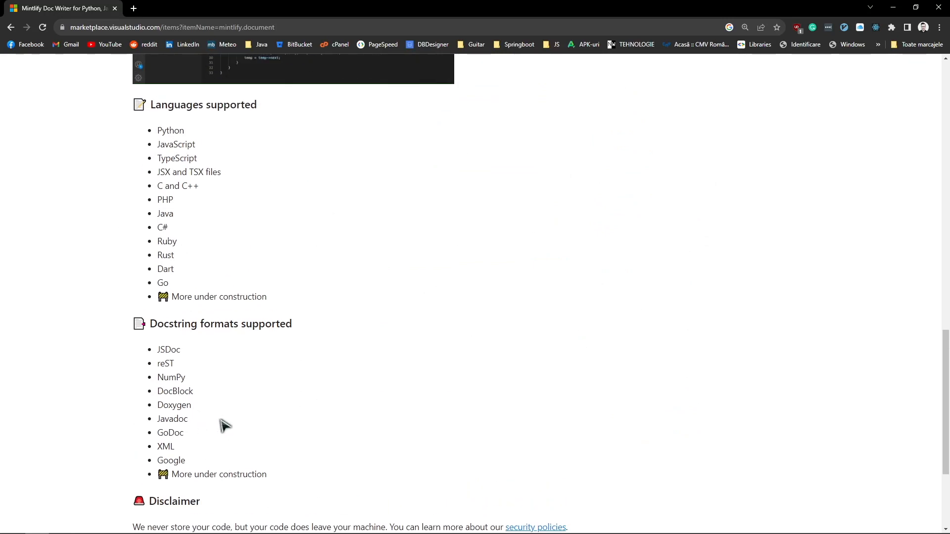
mouse_move(159, 392)
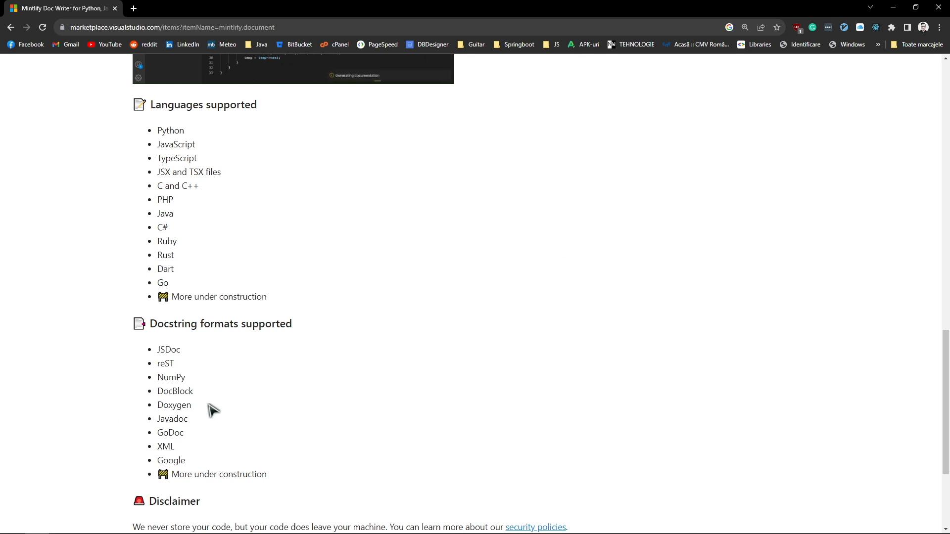
mouse_move(421, 511)
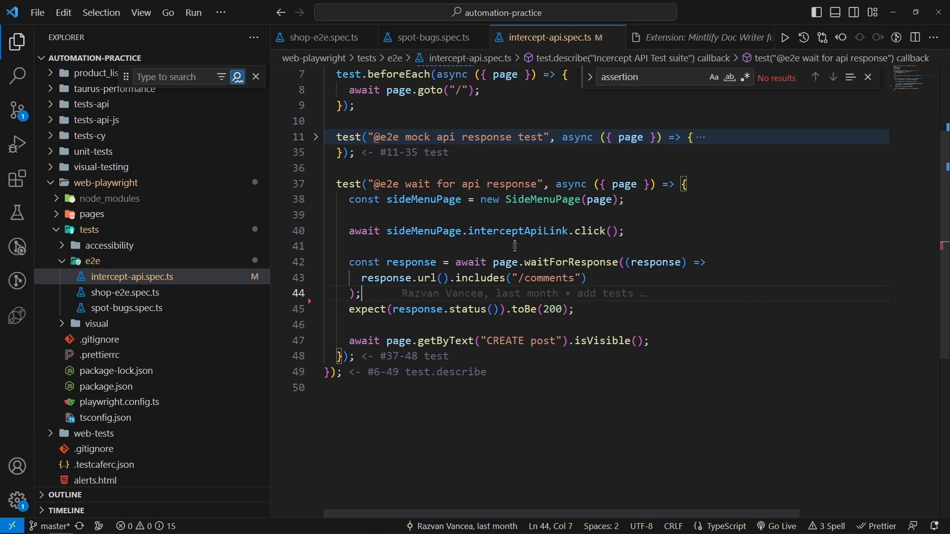
mouse_move(523, 231)
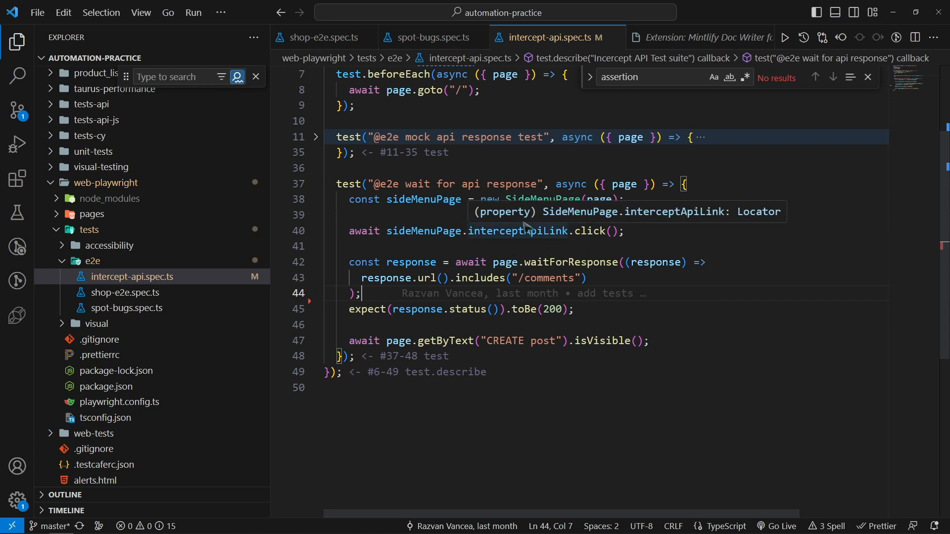
mouse_move(516, 243)
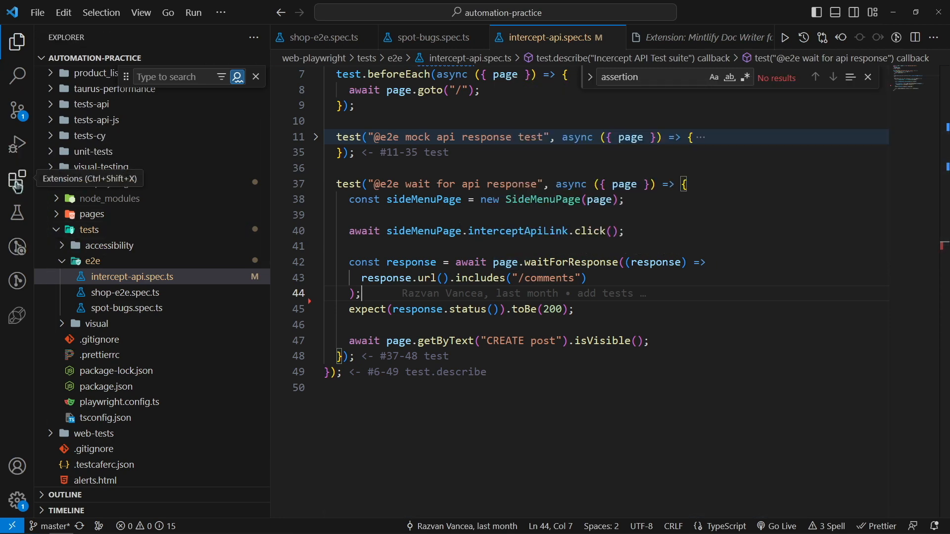
left_click(17, 178)
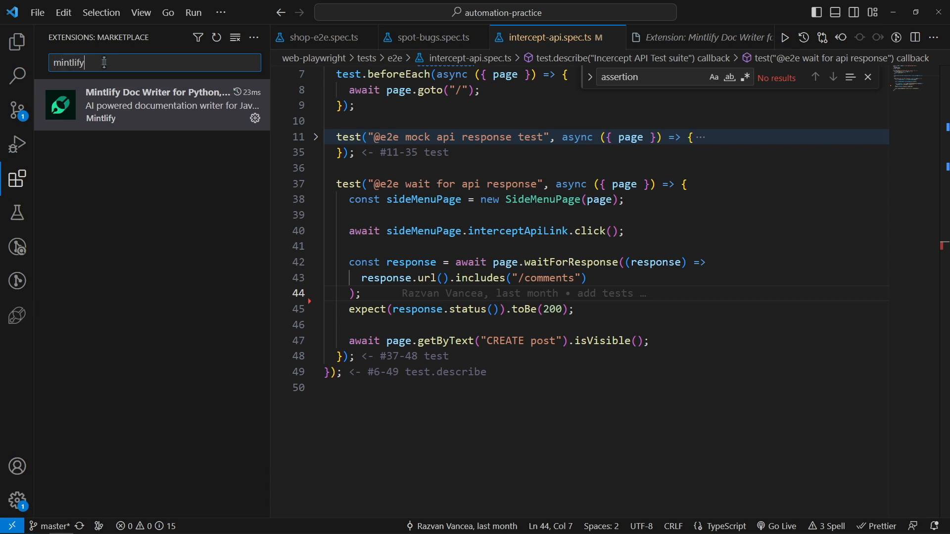
mouse_move(140, 109)
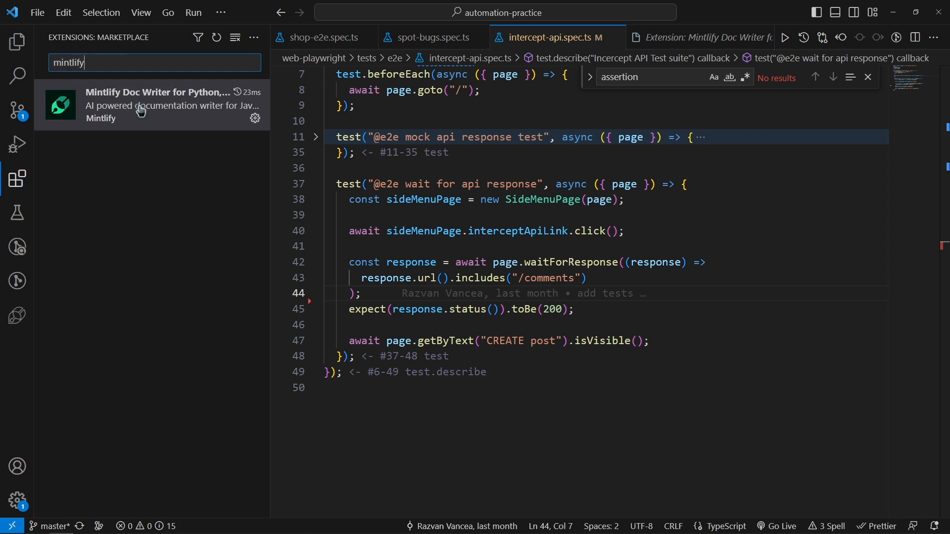
left_click(154, 104)
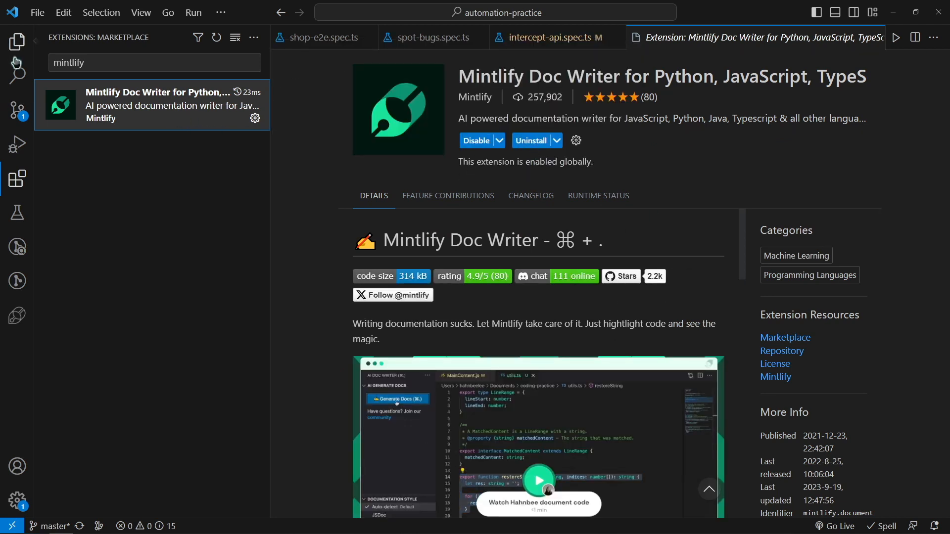
left_click(17, 41)
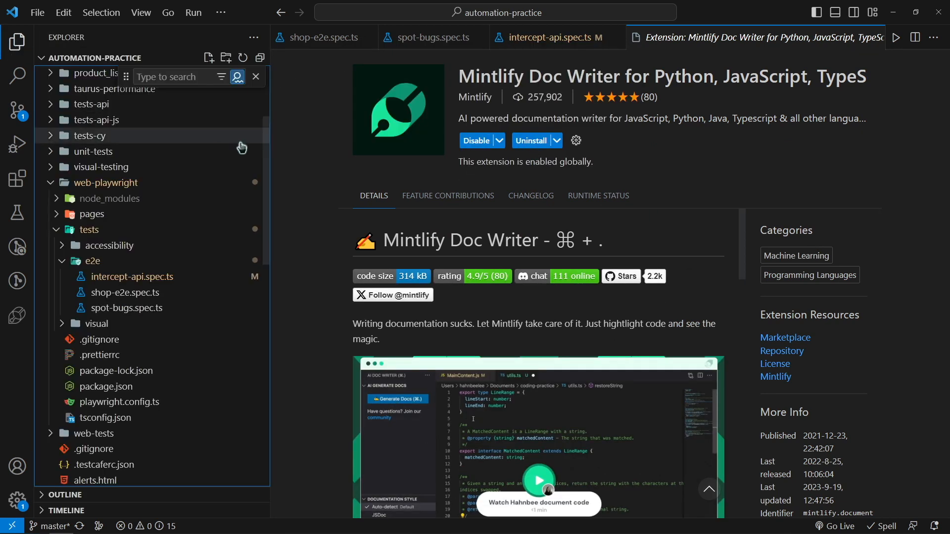
Bring intercept-api.spec.ts back into the editor and show the Mintlify Doc Writer panel
left_click(551, 37)
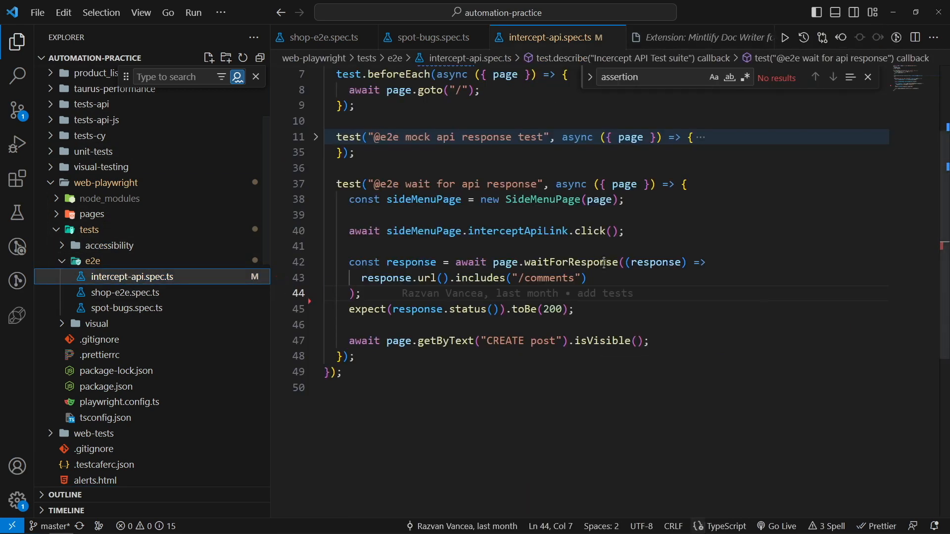
mouse_move(567, 368)
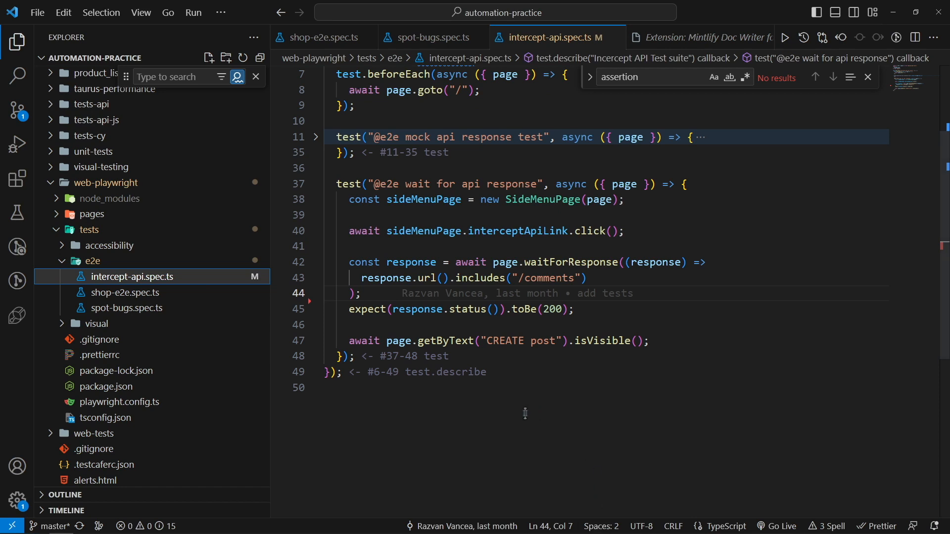
mouse_move(529, 399)
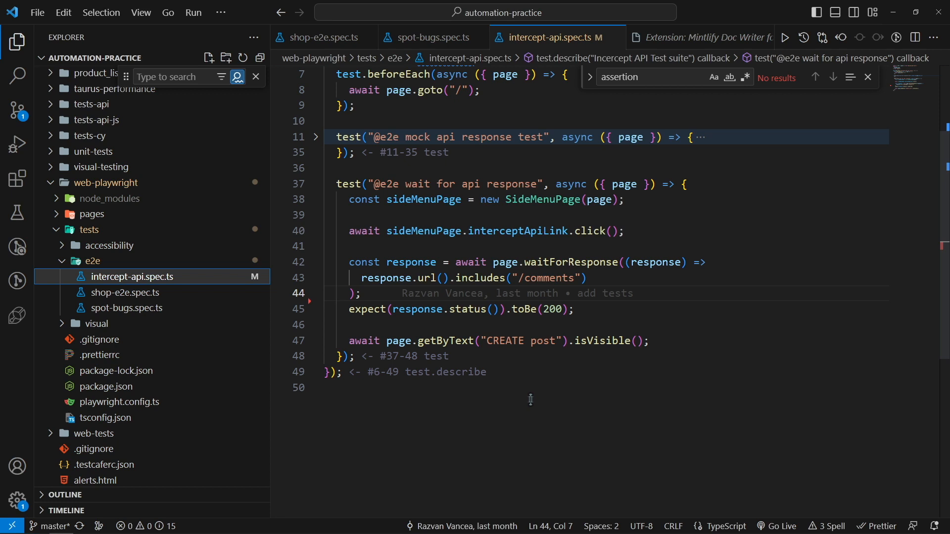
left_click(16, 316)
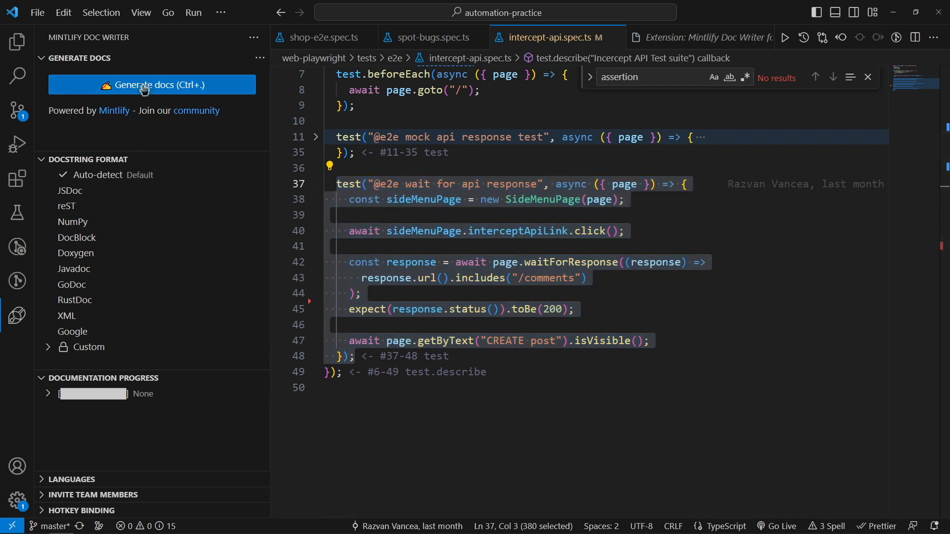
Generate a Mintlify comment above the 'wait for api response' test
left_click(151, 85)
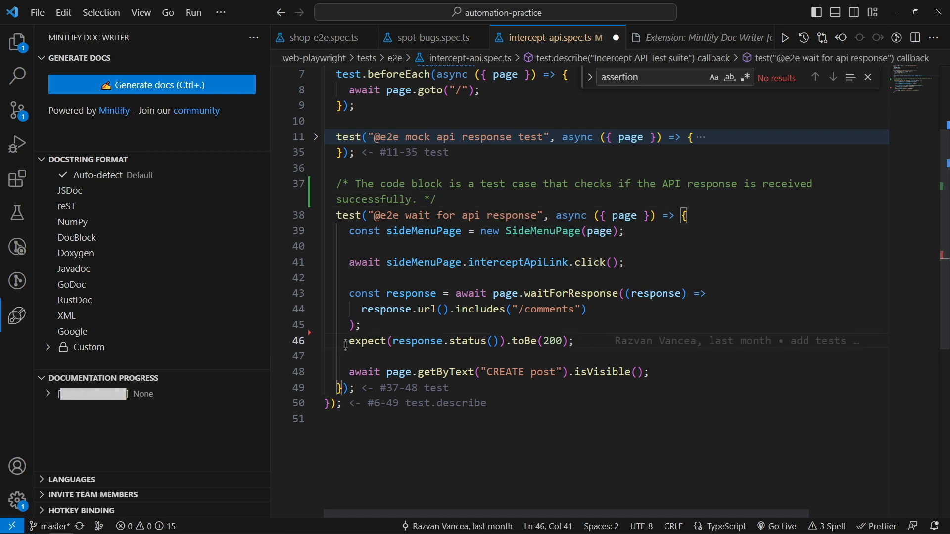
Generate Mintlify comments for the status 200 assertion and the interceptApiLink click lines
triple_click(460, 340)
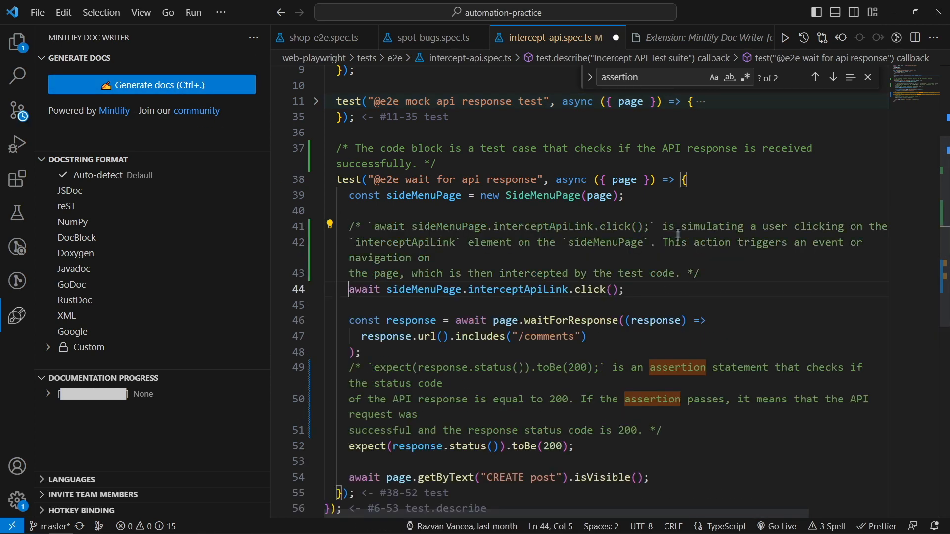
left_click(538, 242)
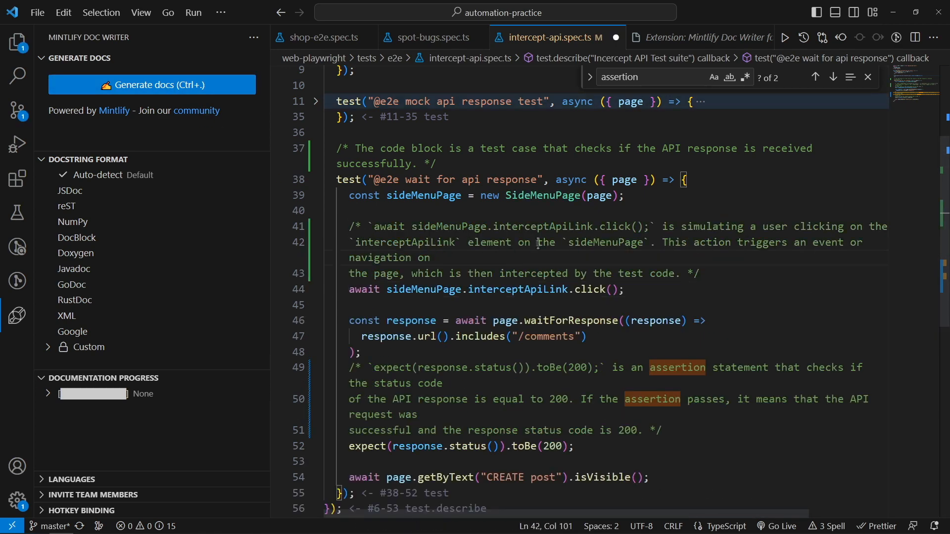